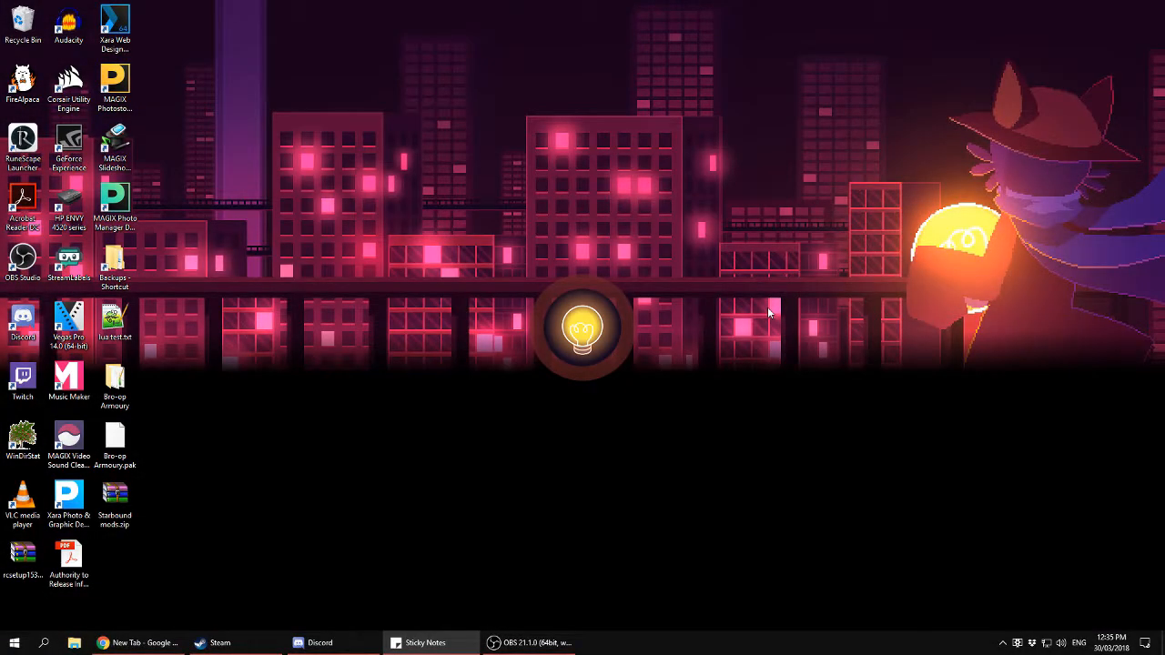
# Search the Start menu for cmd and launch Command Prompt.
pyautogui.click(12, 638)
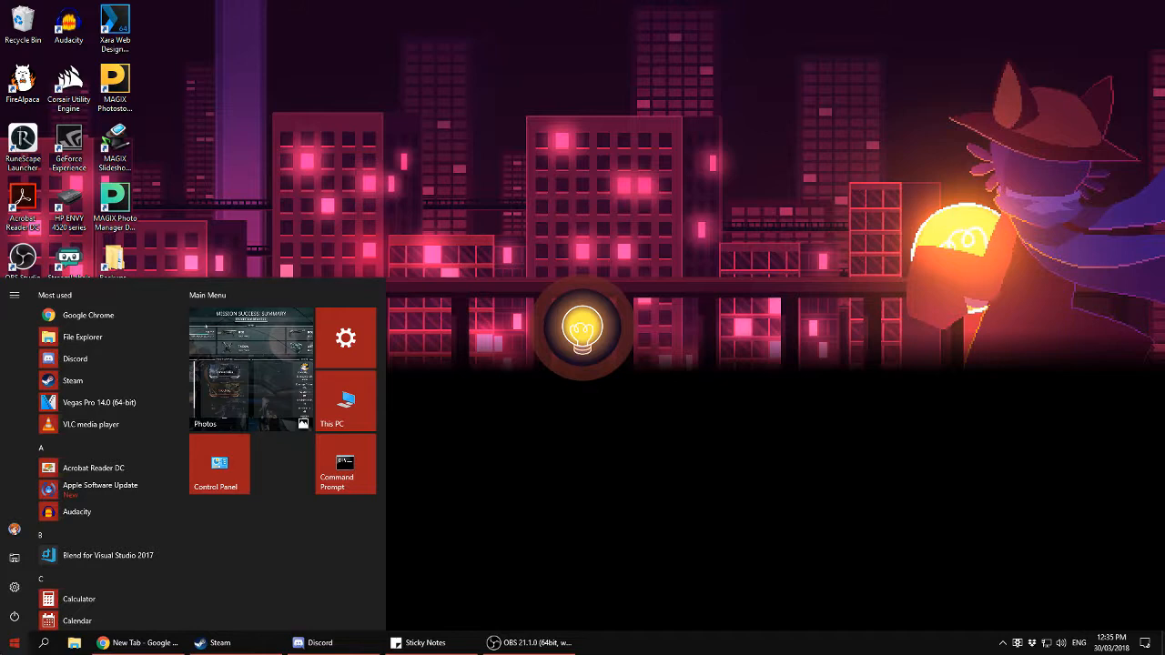
pyautogui.write('cmd')
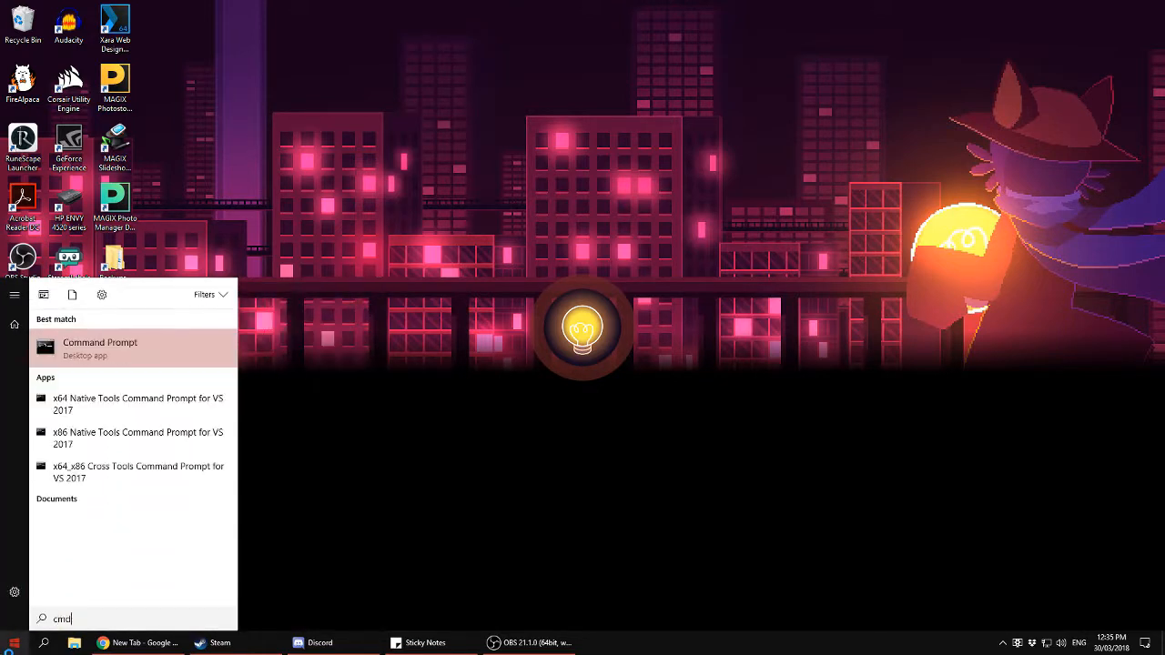
pyautogui.click(100, 347)
pyautogui.write('ipcon')
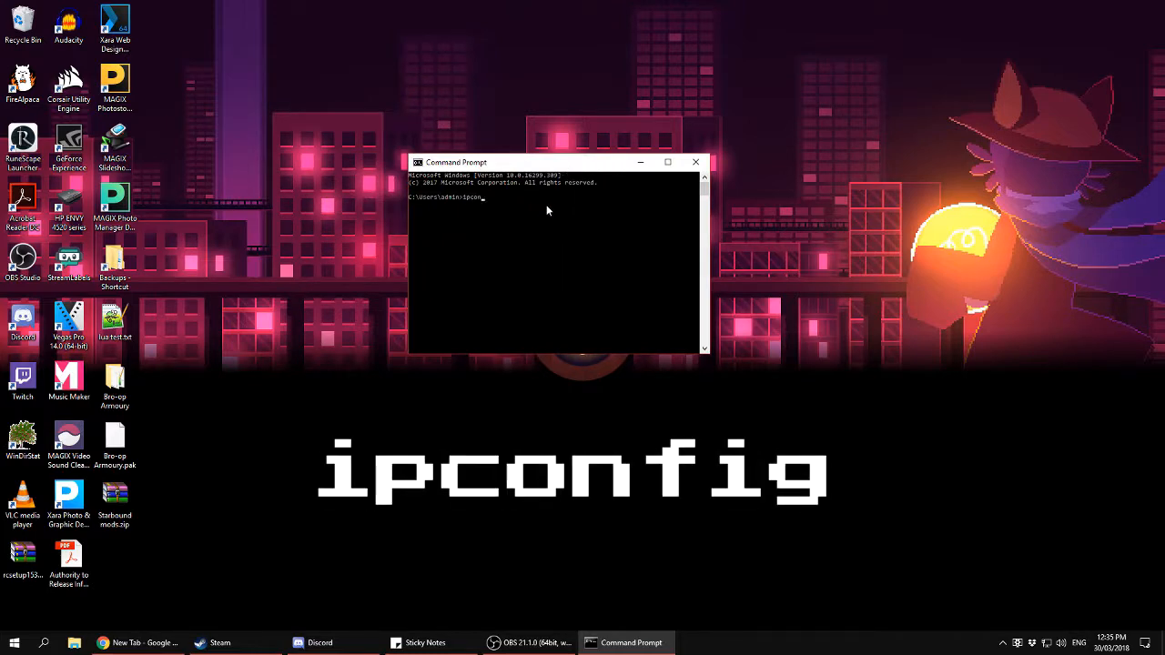
# Run ipconfig to show IPv4 address 192.168.0.10 and gateway 192.168.0.1.
pyautogui.write('fig')
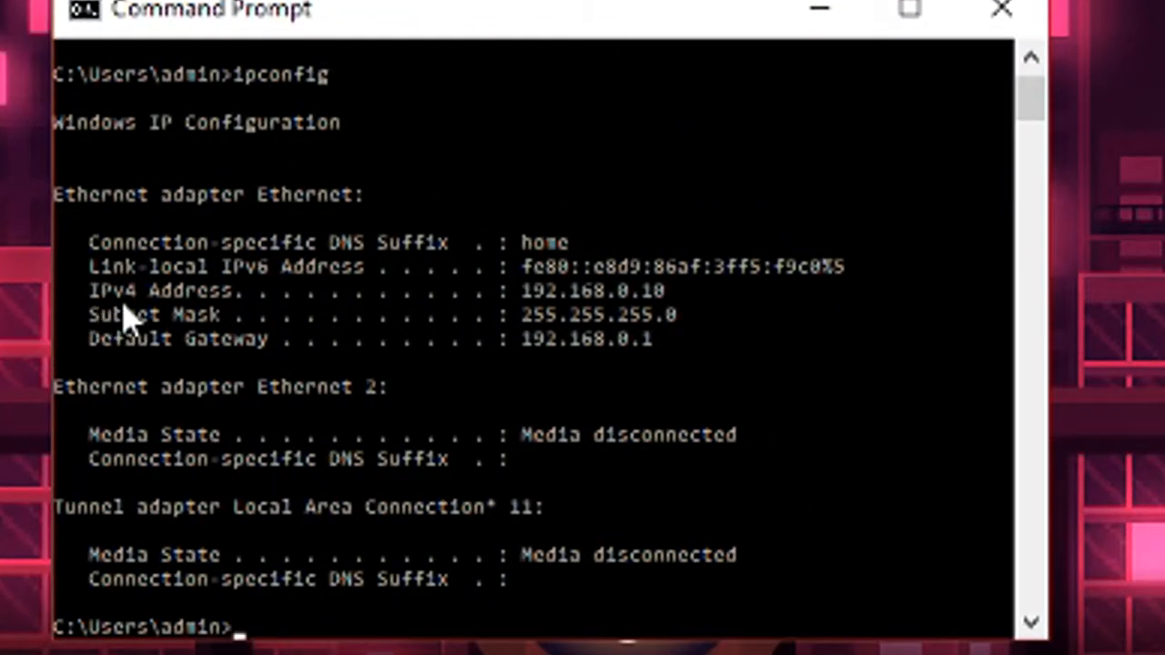
pyautogui.moveTo(162, 361)
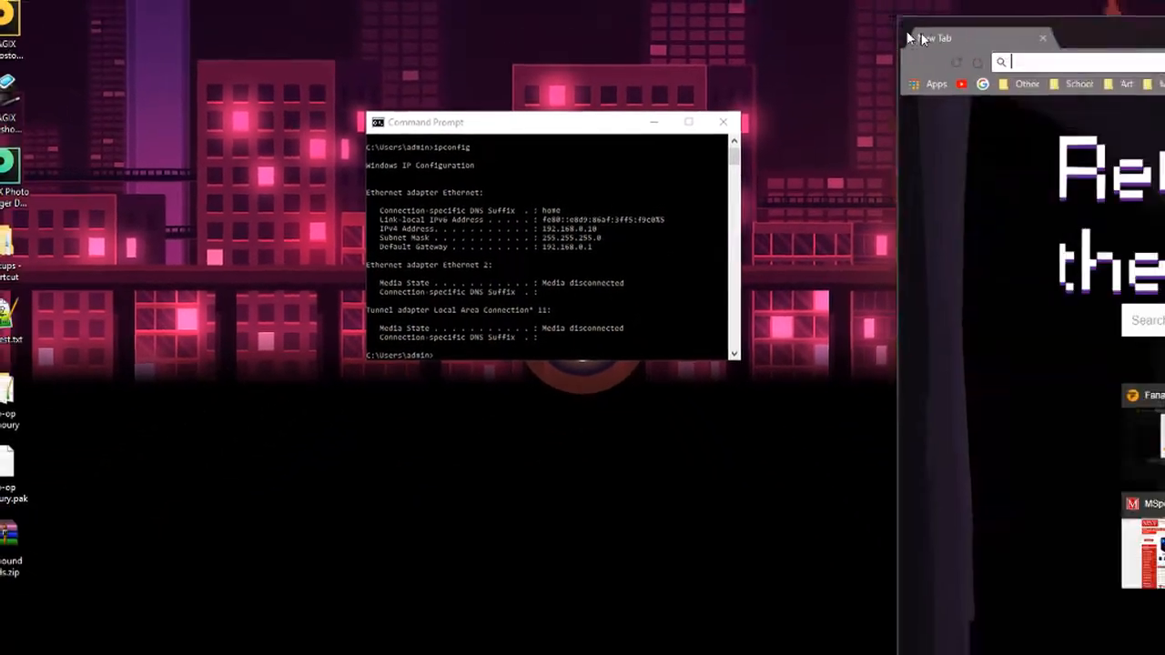
# In Chrome, go to the router at 192.168.0.1.
pyautogui.click(933, 37)
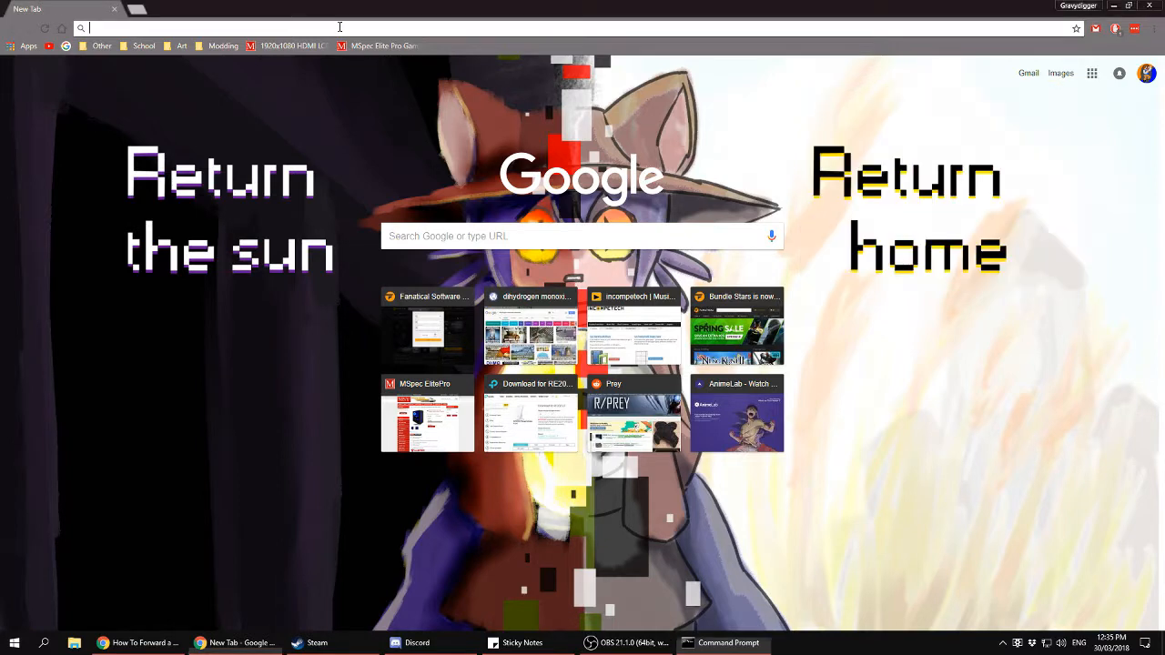
pyautogui.write('192.168.0.1')
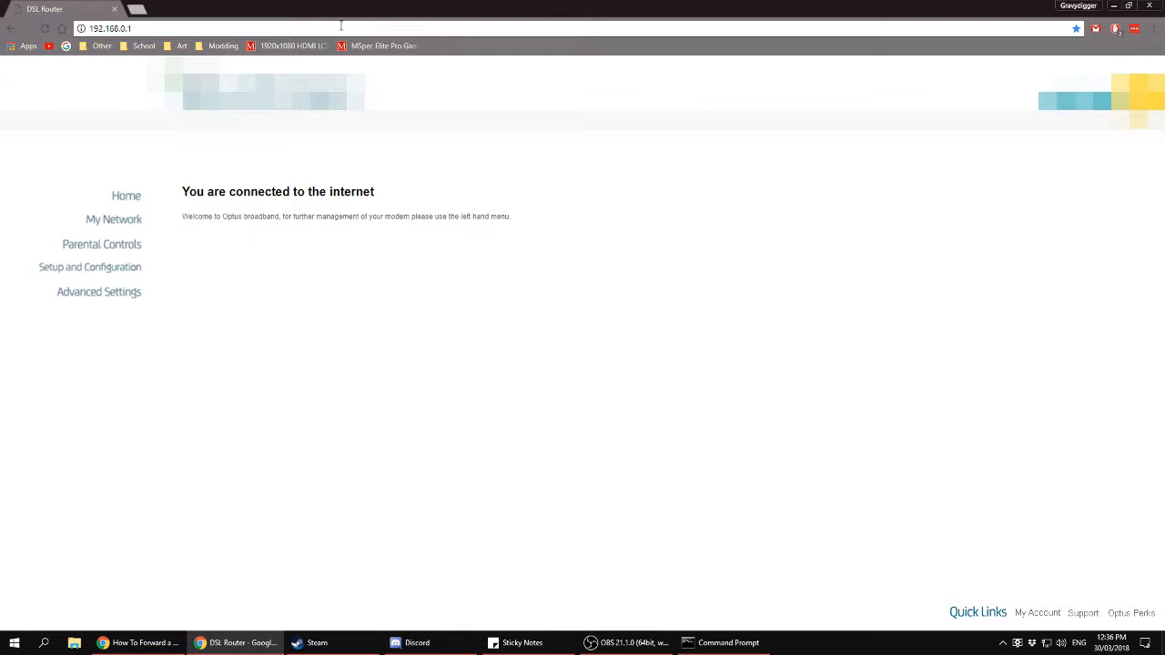
pyautogui.moveTo(442, 294)
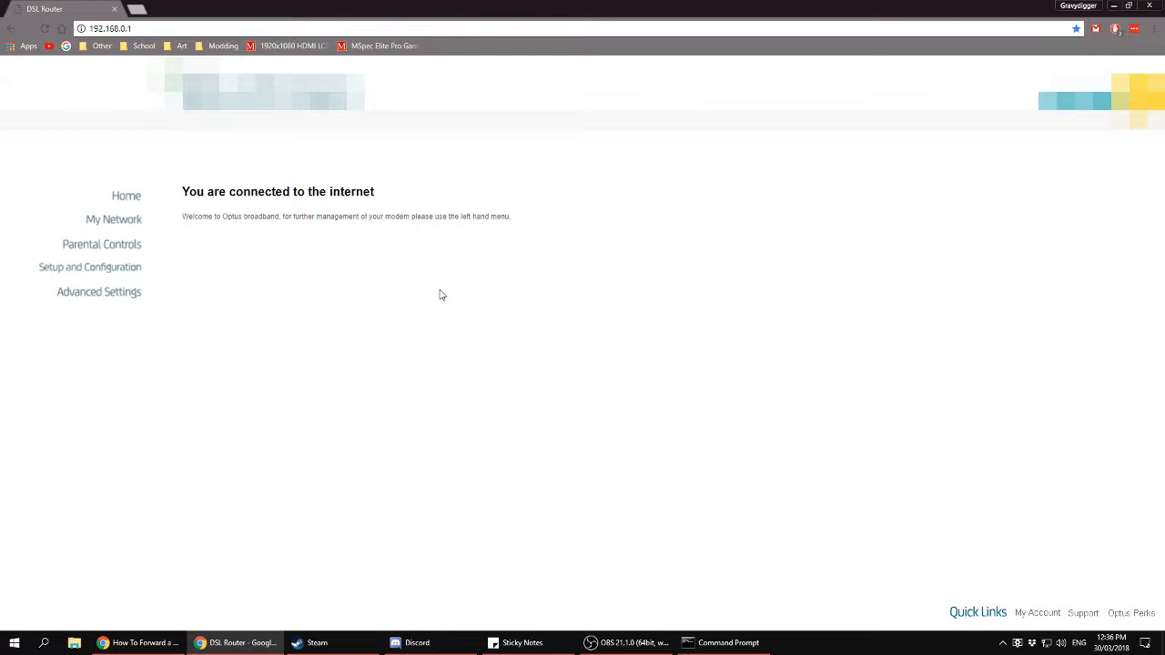
pyautogui.moveTo(469, 332)
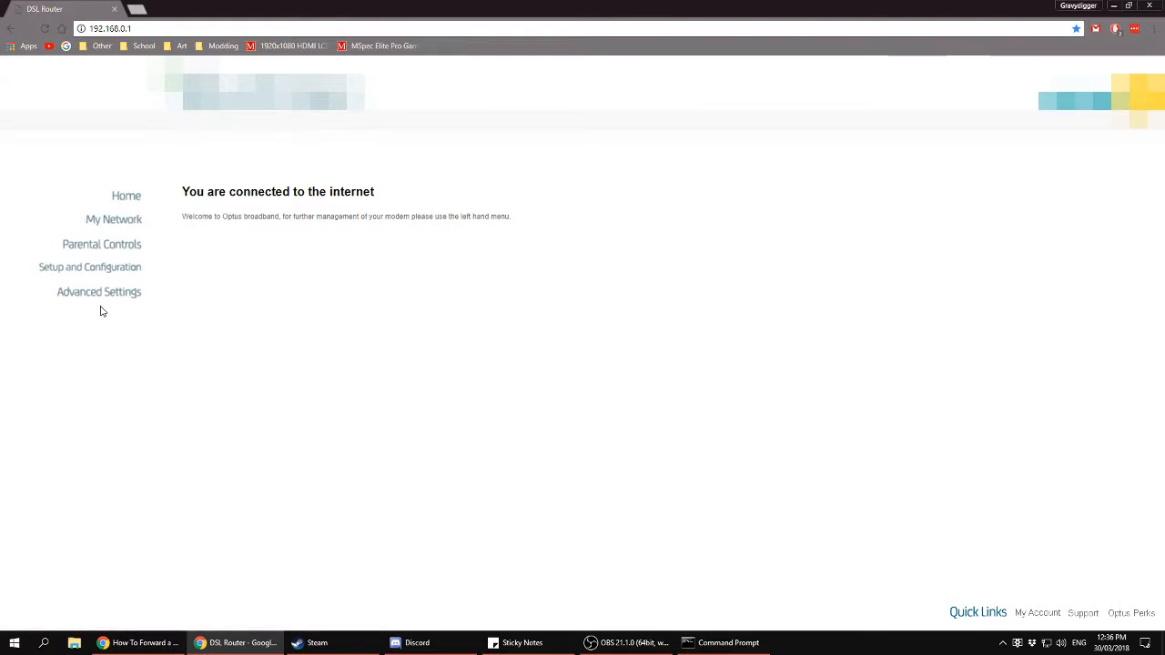
# Open the router's Advanced Settings, then the How To Forward a Port guide tab.
pyautogui.click(98, 292)
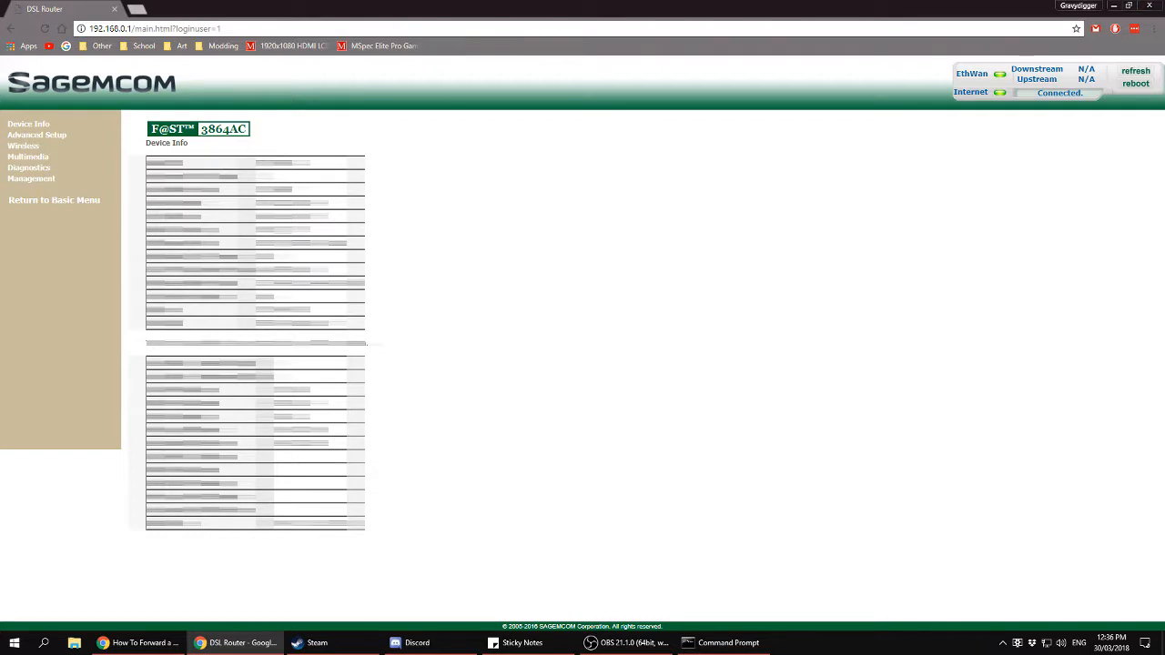
pyautogui.click(141, 643)
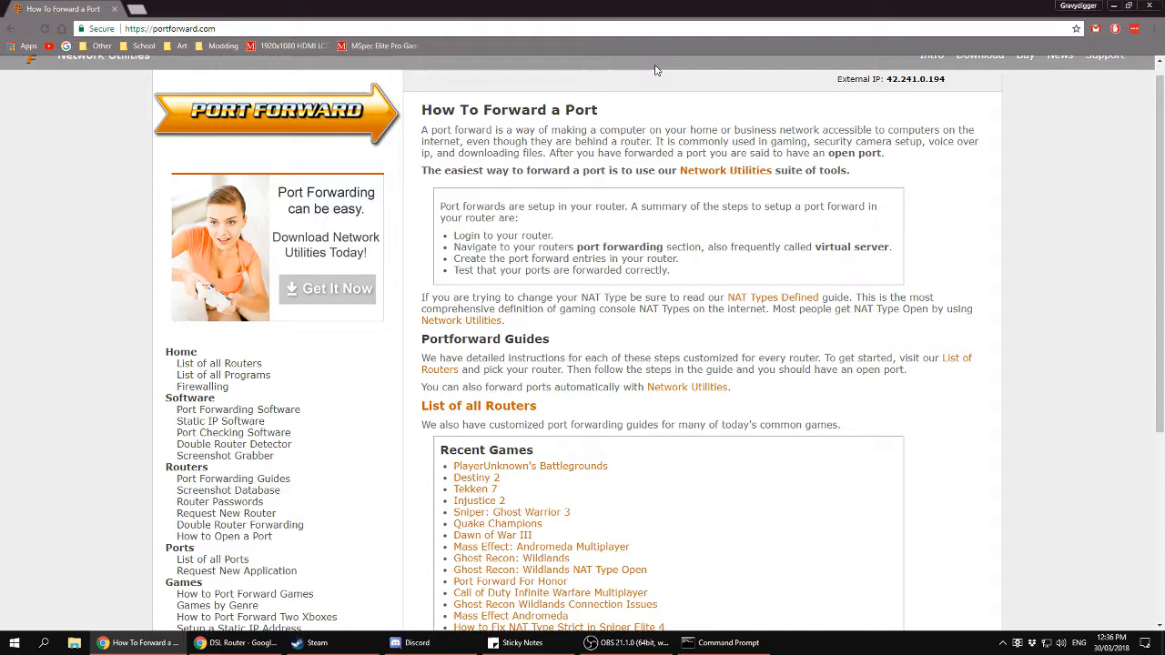
# Scroll through portforward.com's router and game guide lists.
pyautogui.scroll(-3)
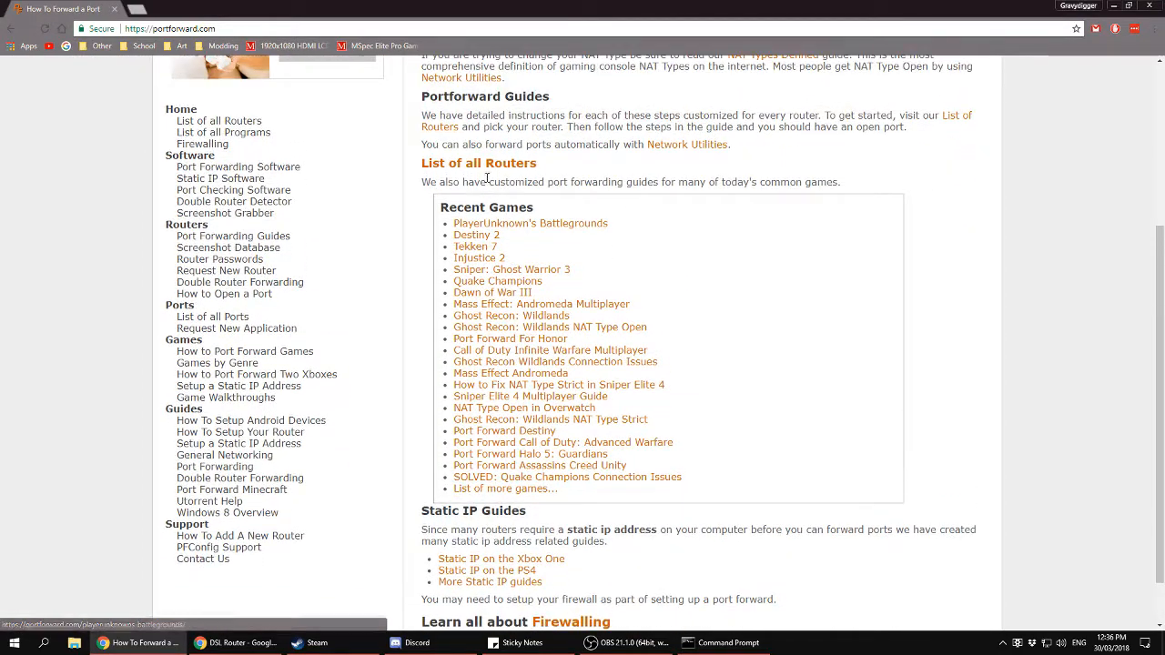
pyautogui.scroll(3)
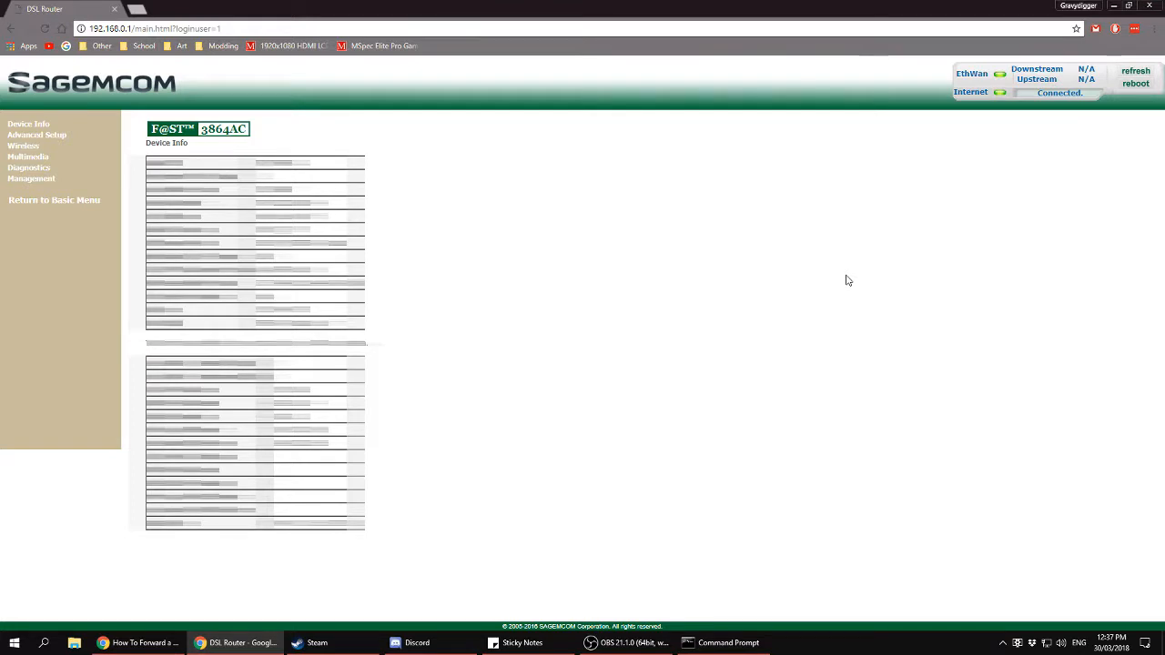
pyautogui.moveTo(555, 219)
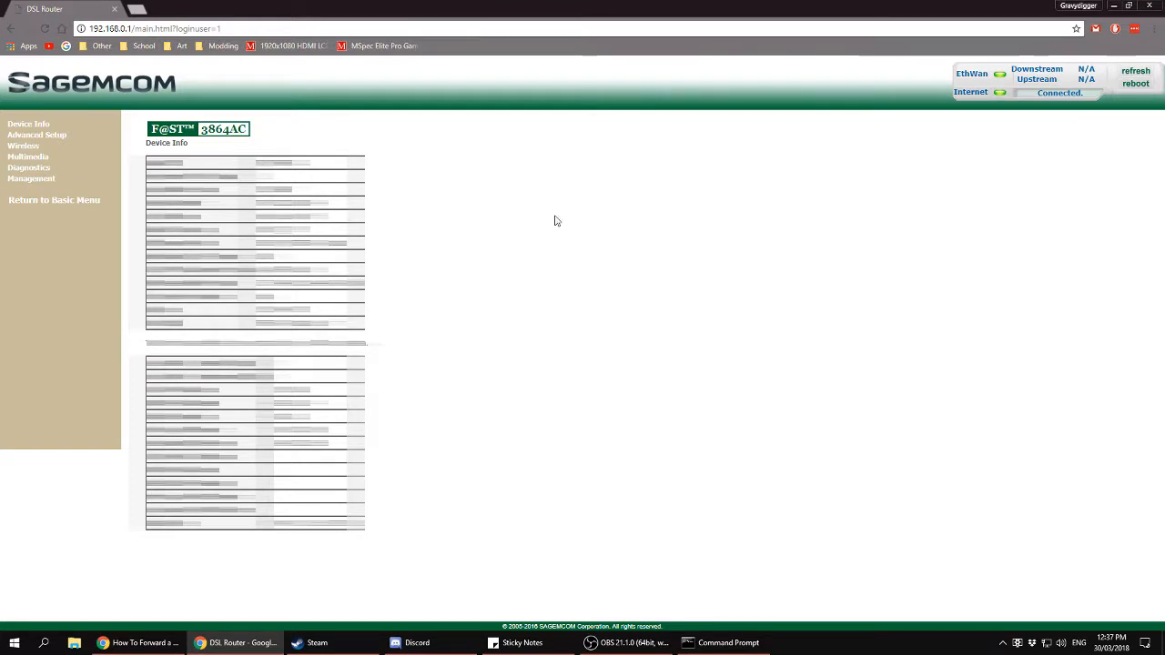
# Go to Advanced Setup > NAT > Virtual Servers and click Add.
pyautogui.click(35, 135)
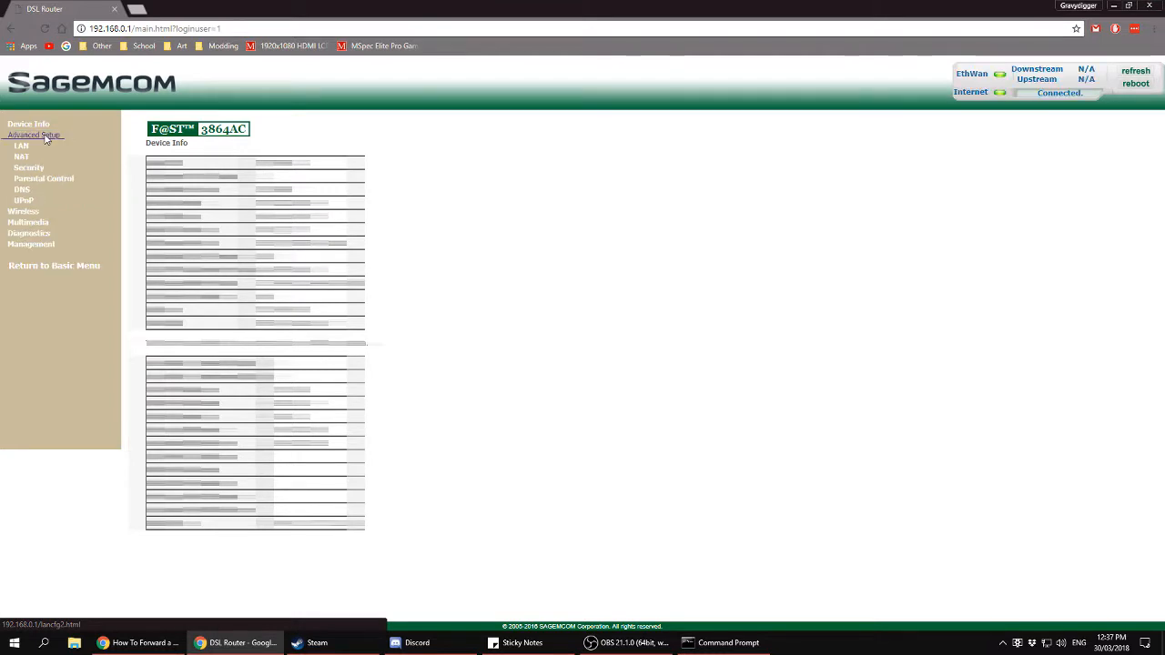
pyautogui.click(22, 156)
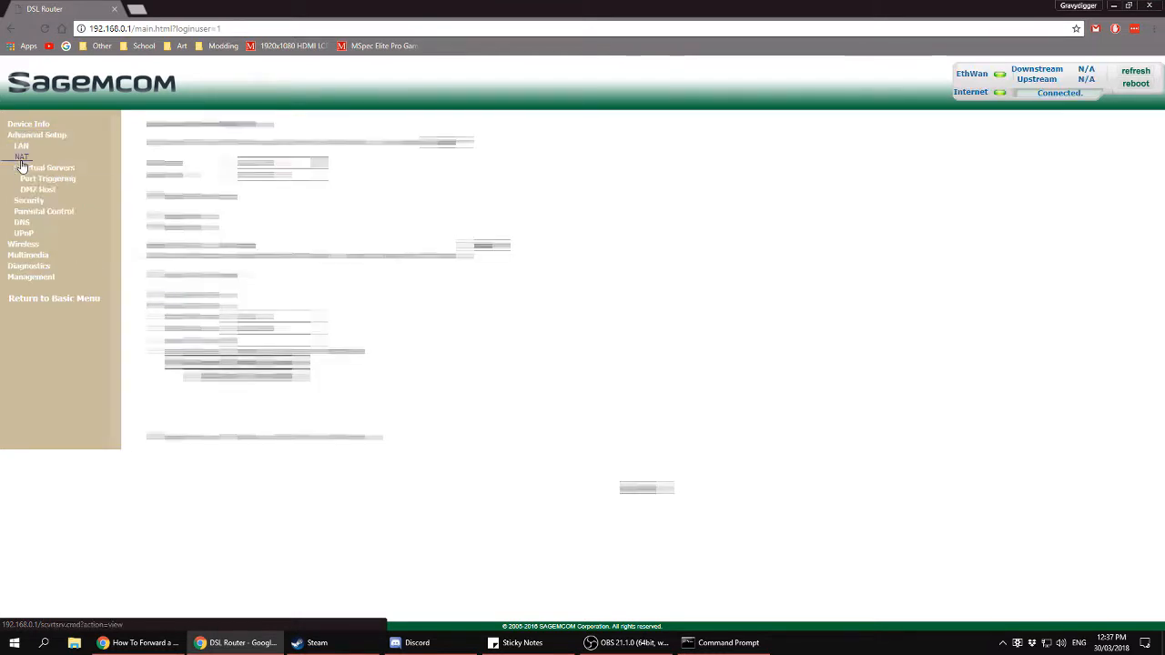
pyautogui.click(46, 167)
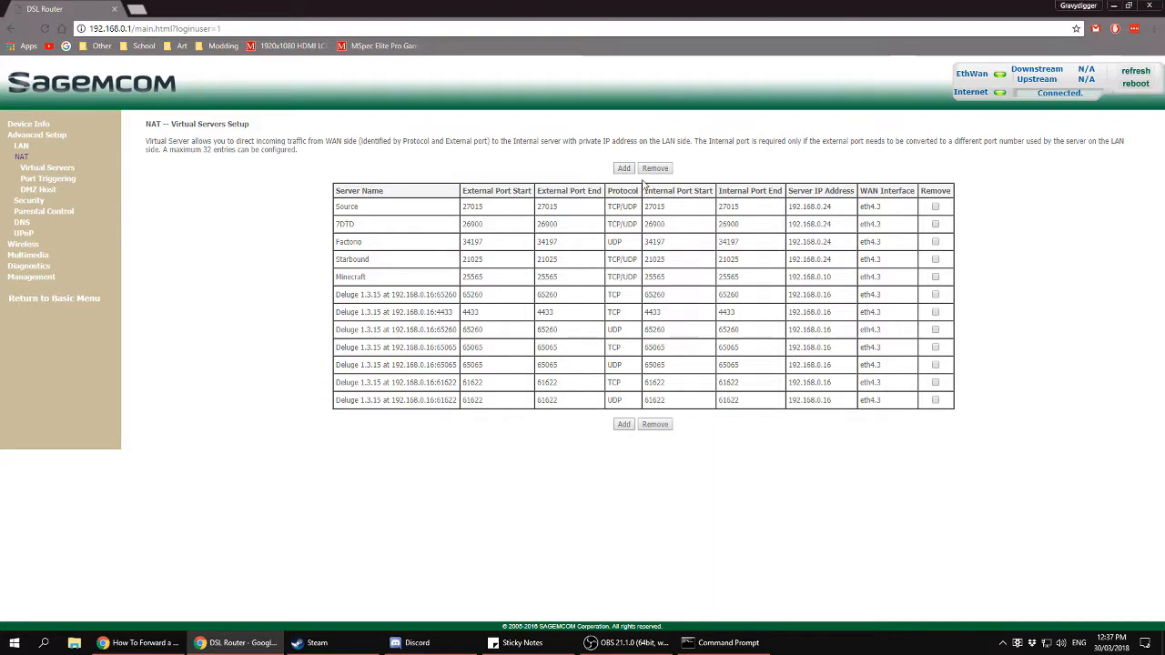
pyautogui.click(624, 167)
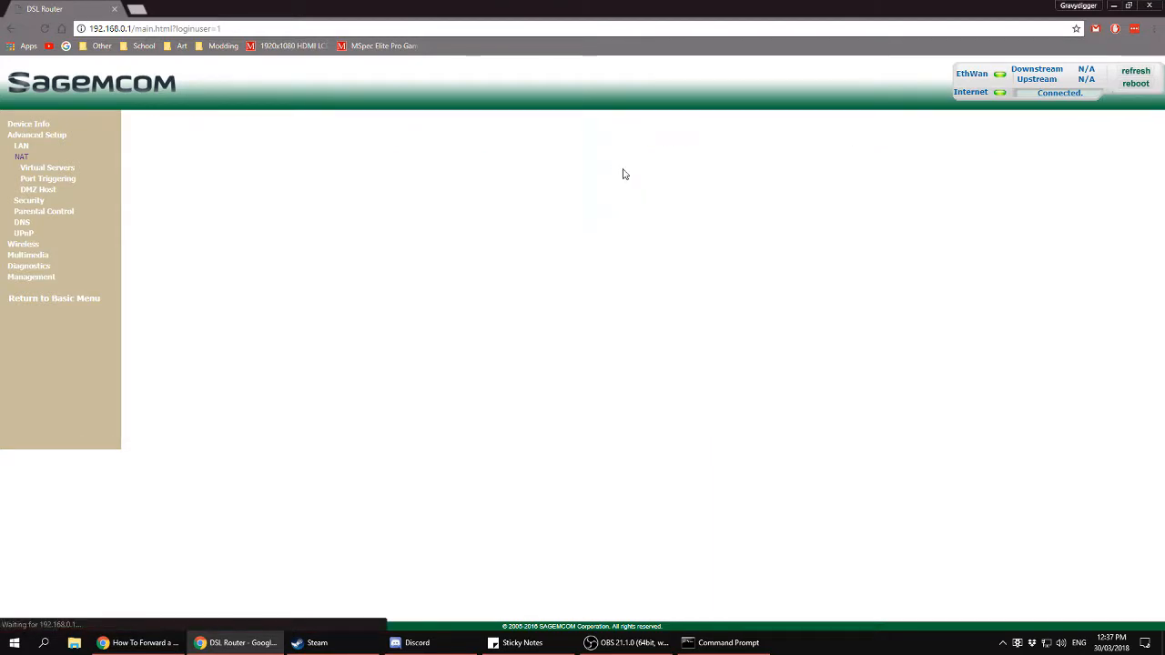
# Create a custom service named Test with server IP 192.168.0.10.
pyautogui.click(47, 168)
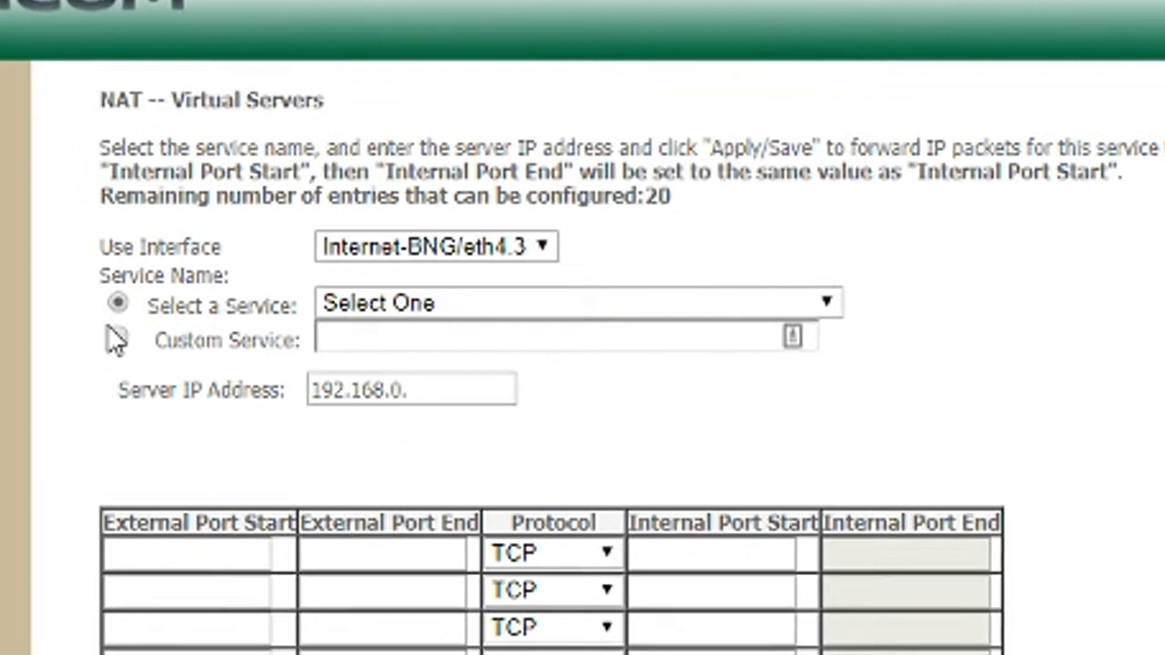
pyautogui.click(113, 360)
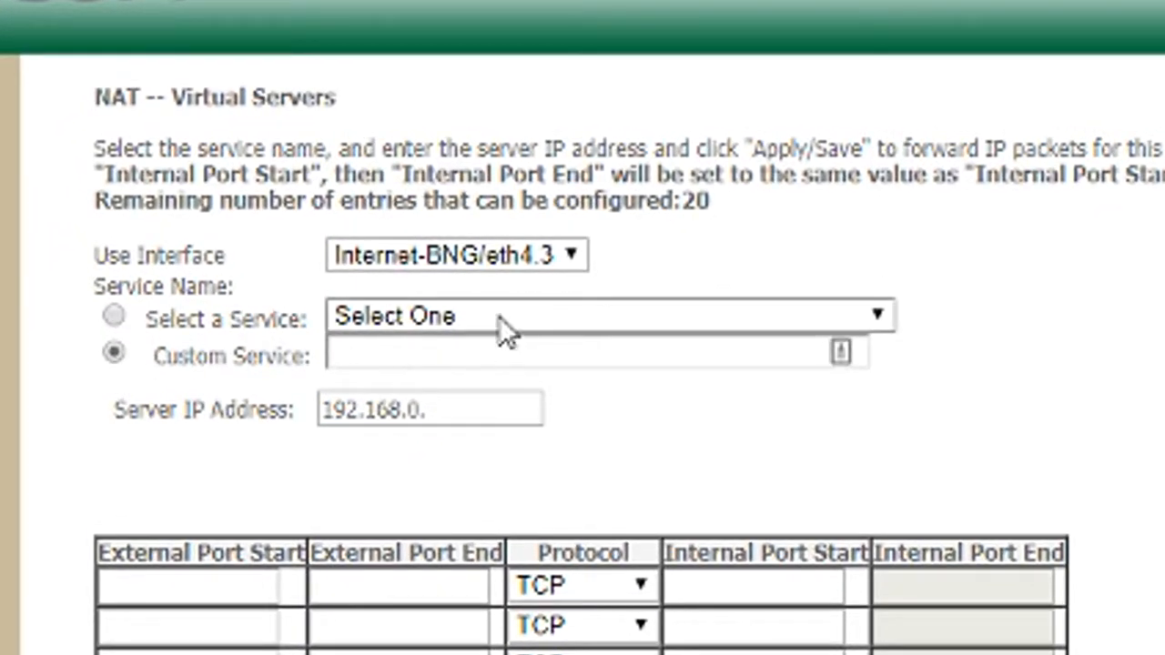
pyautogui.click(610, 315)
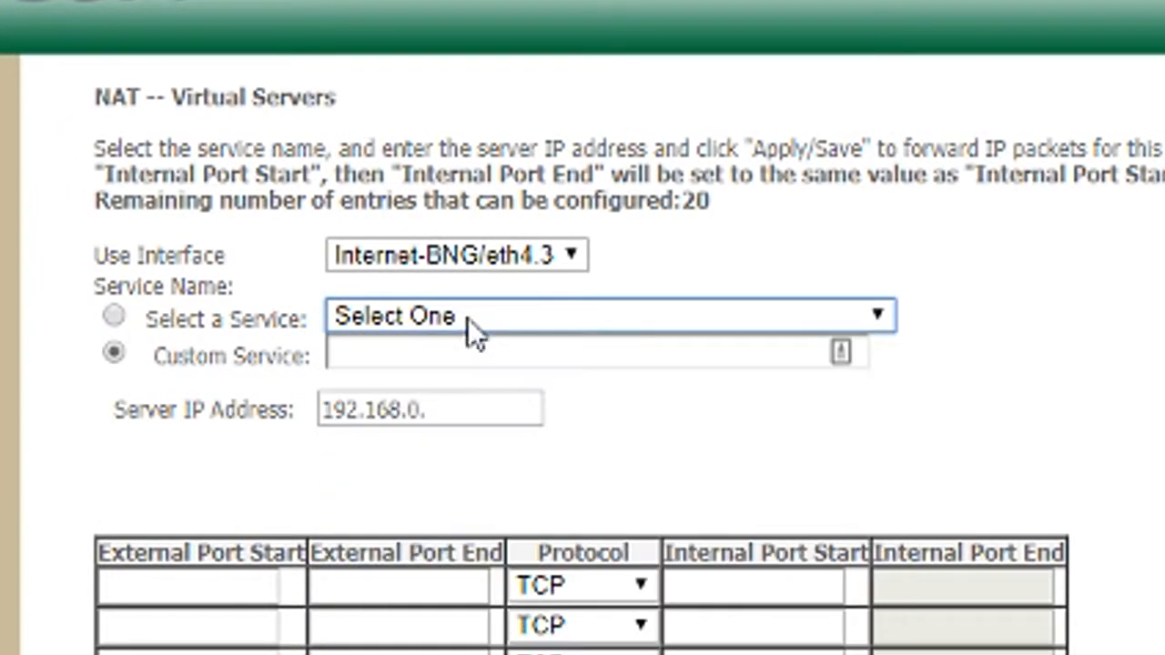
pyautogui.click(599, 353)
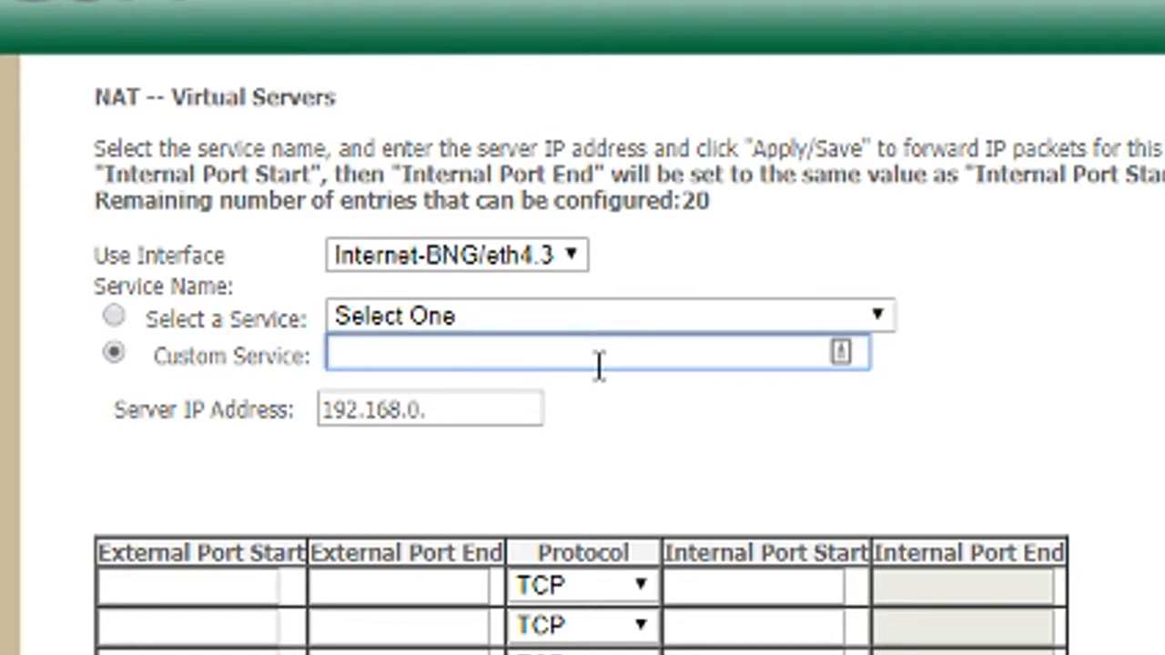
pyautogui.write('Test')
pyautogui.click(430, 408)
pyautogui.write('10')
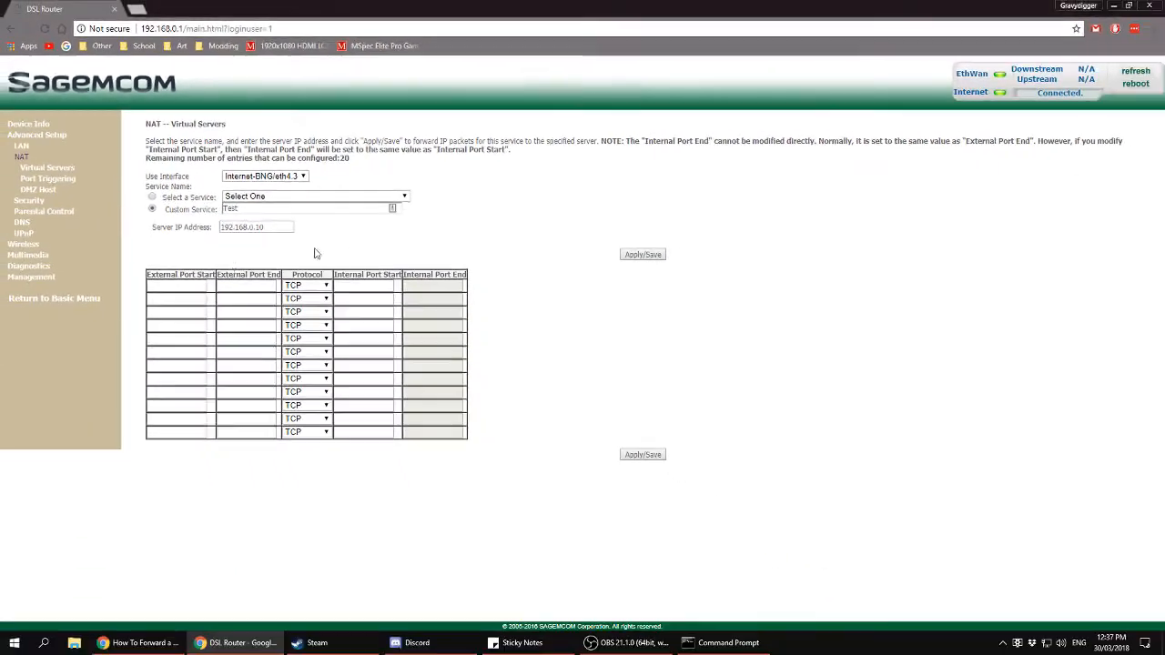
pyautogui.click(179, 287)
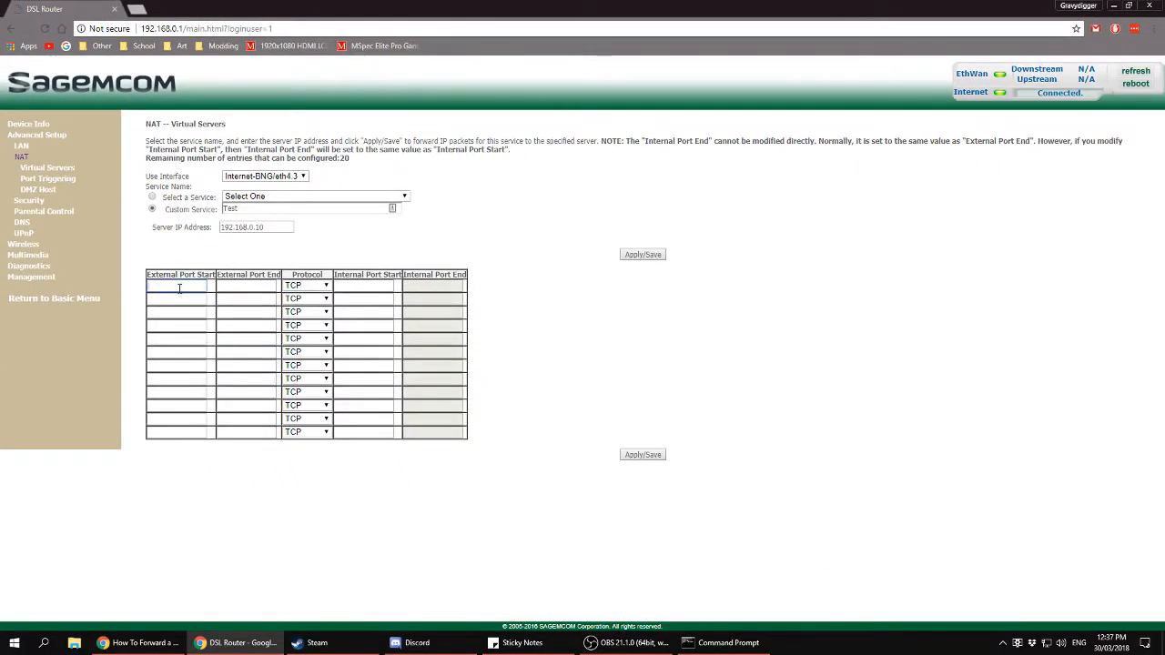
pyautogui.click(246, 285)
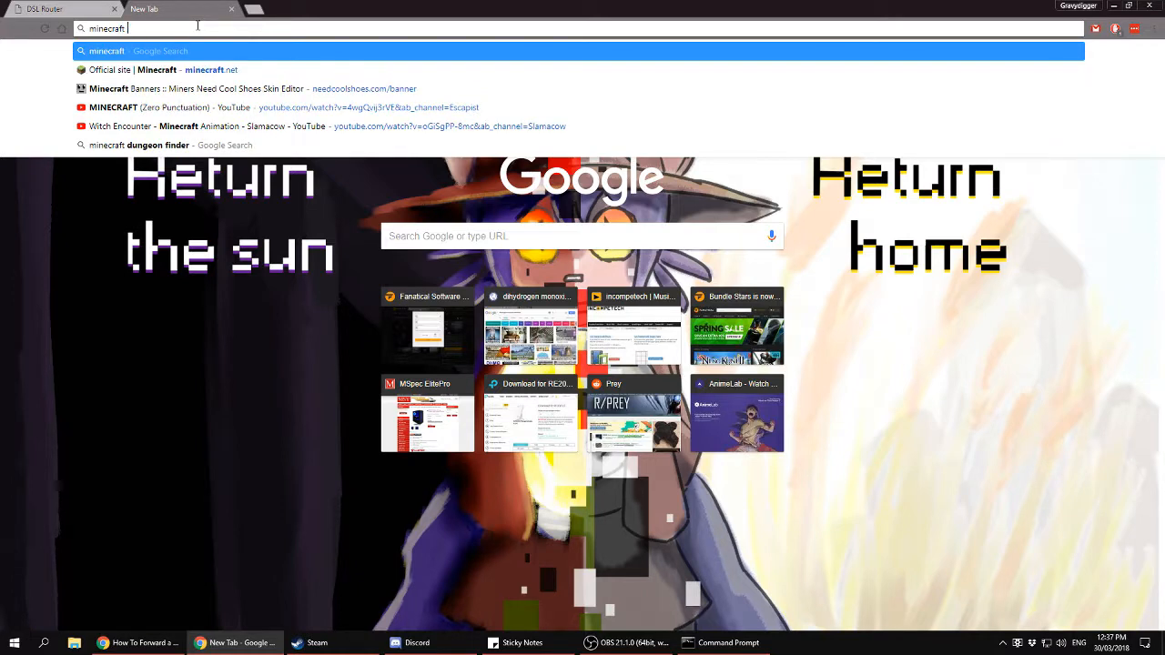
# Search 'minecraft ports' and expand the TCP or UDP answer, confirming port 25565.
pyautogui.write('minecraft ports')
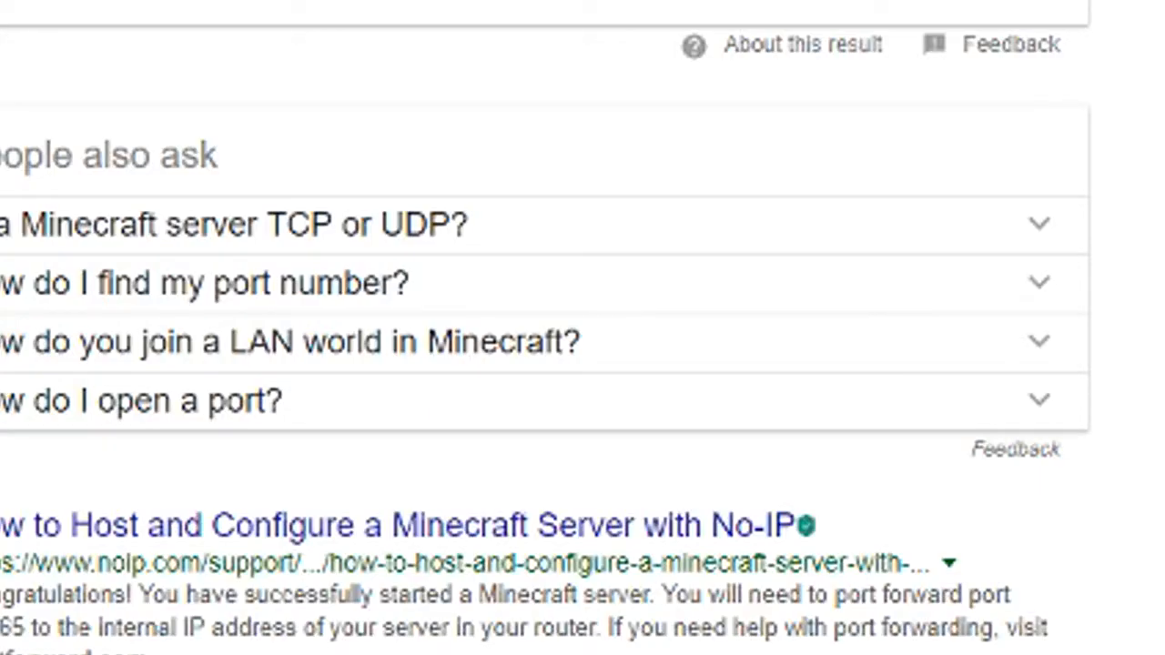
pyautogui.click(601, 237)
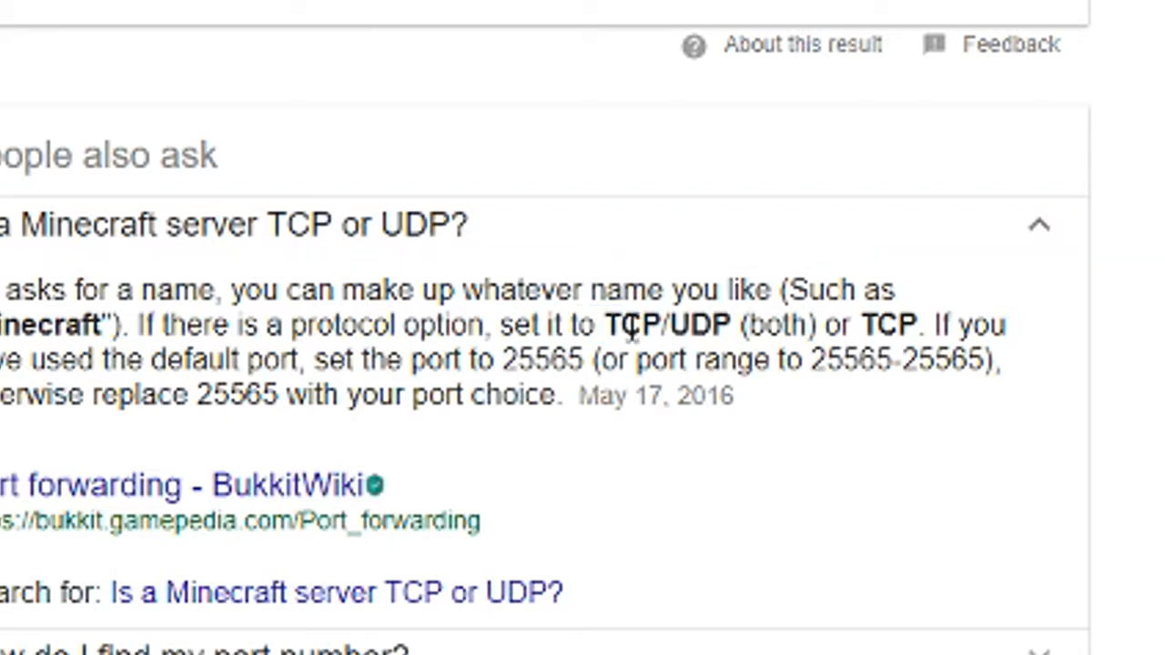
pyautogui.doubleClick(186, 289)
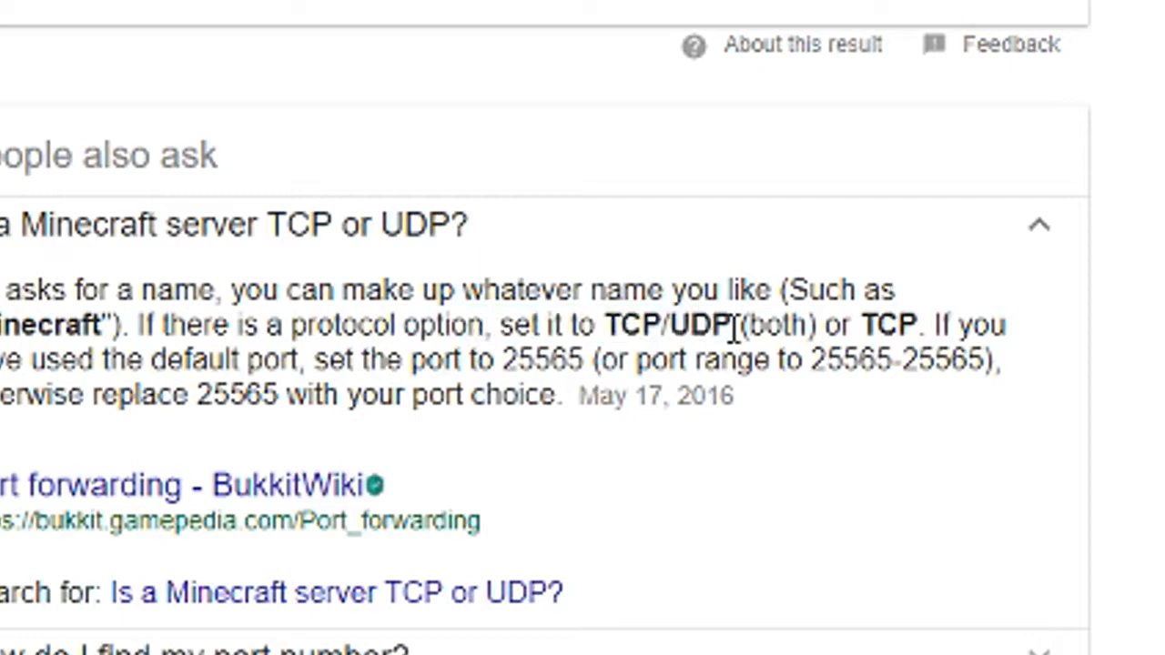
pyautogui.moveTo(519, 309)
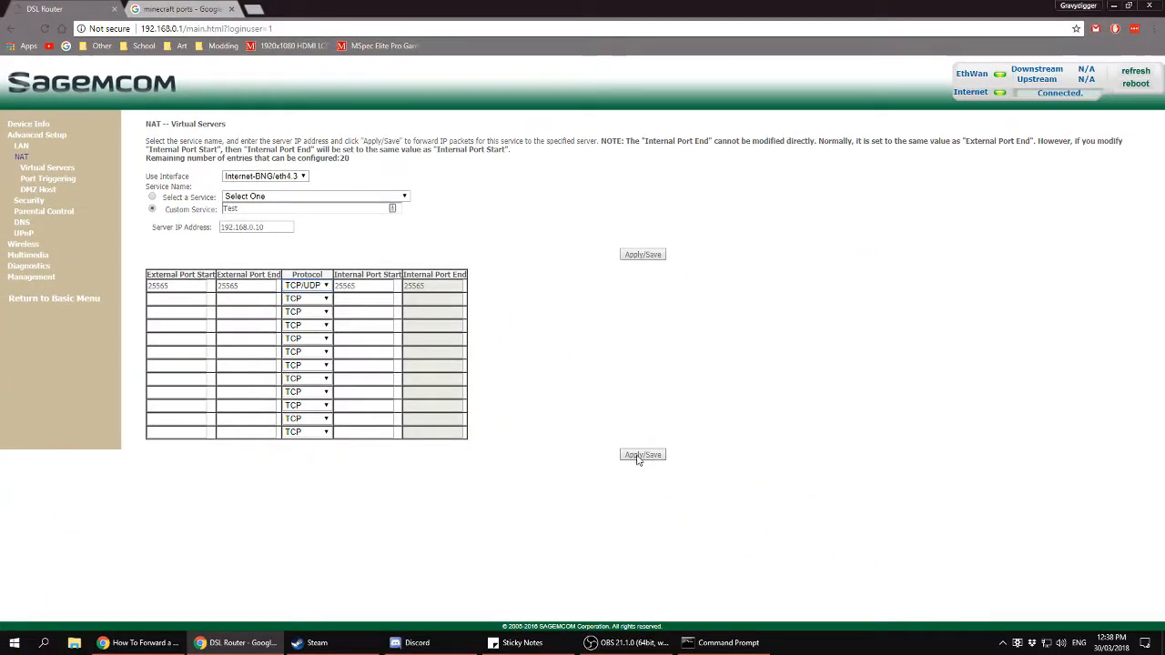
# Apply/Save the Test entry forwarding TCP/UDP port 25565 to 192.168.0.10.
pyautogui.click(643, 454)
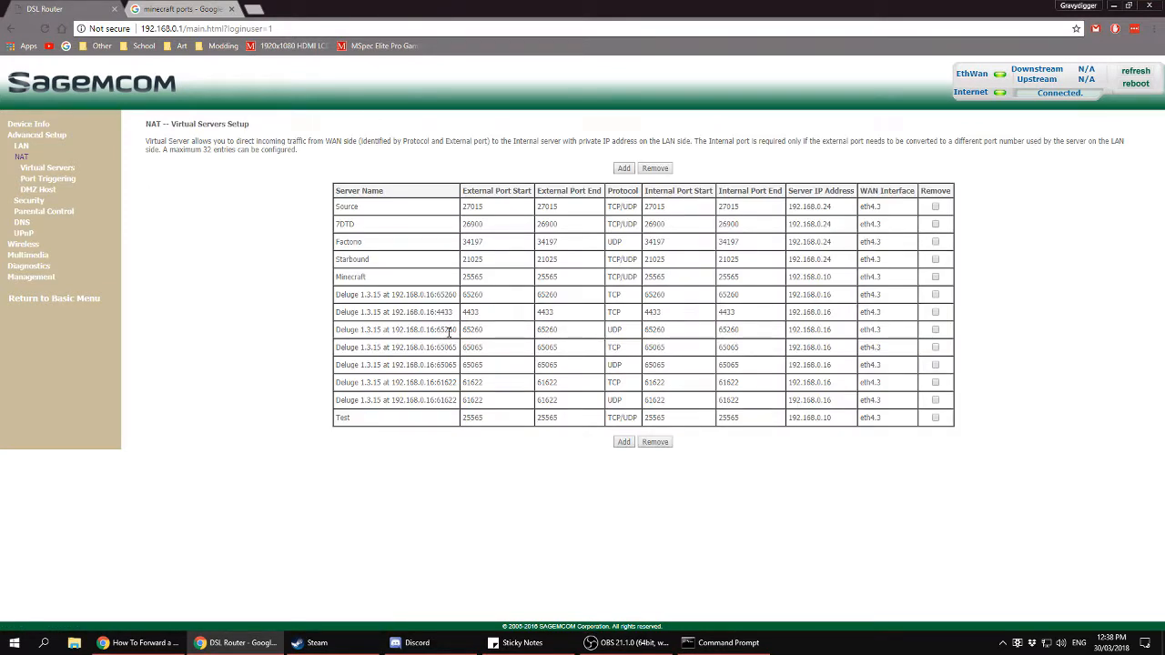